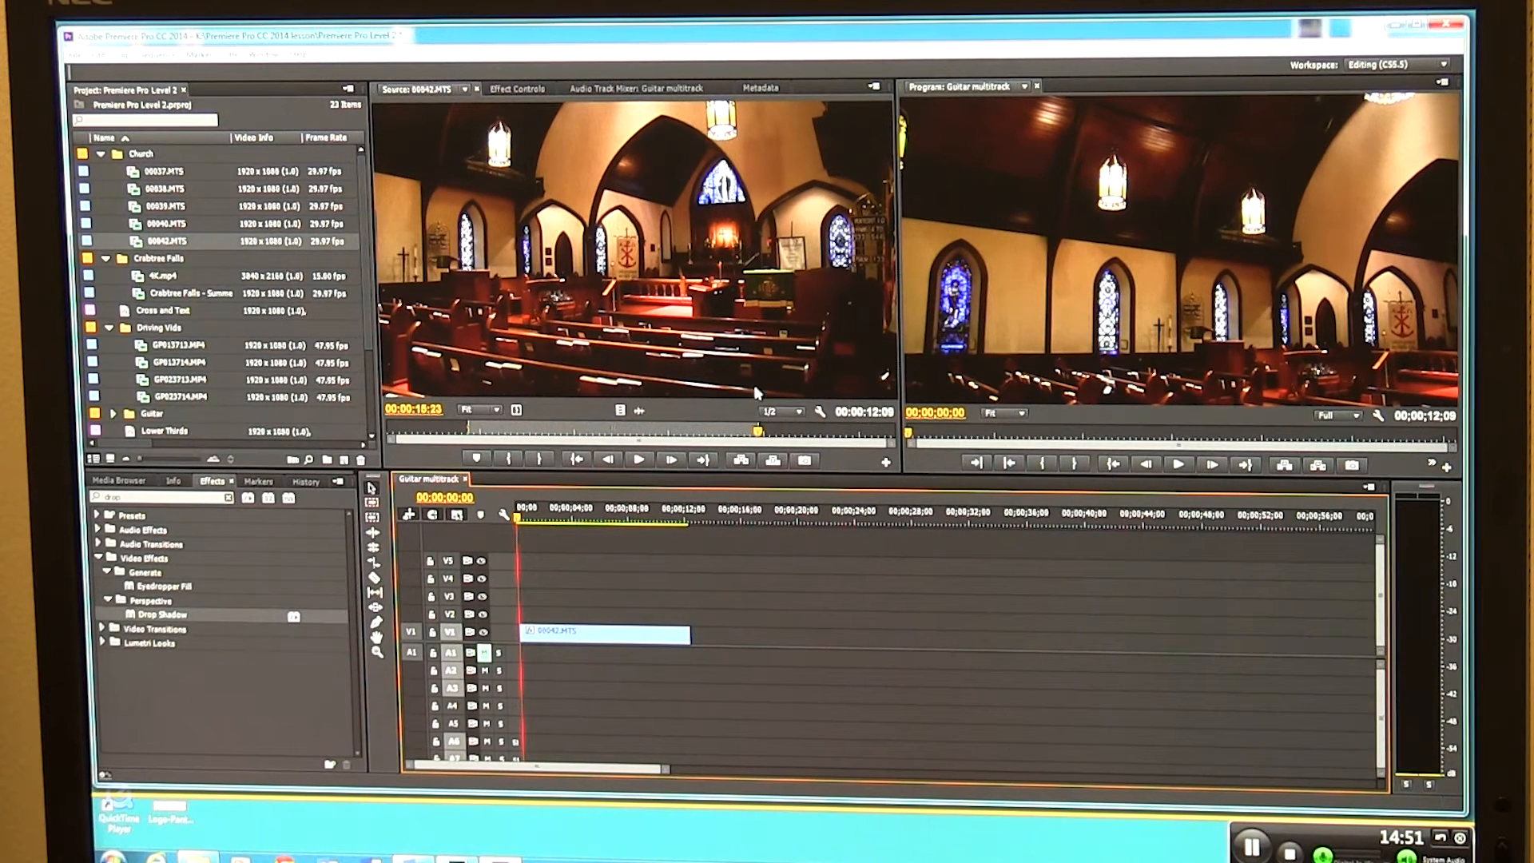
mouse_move(914, 186)
type("Faith")
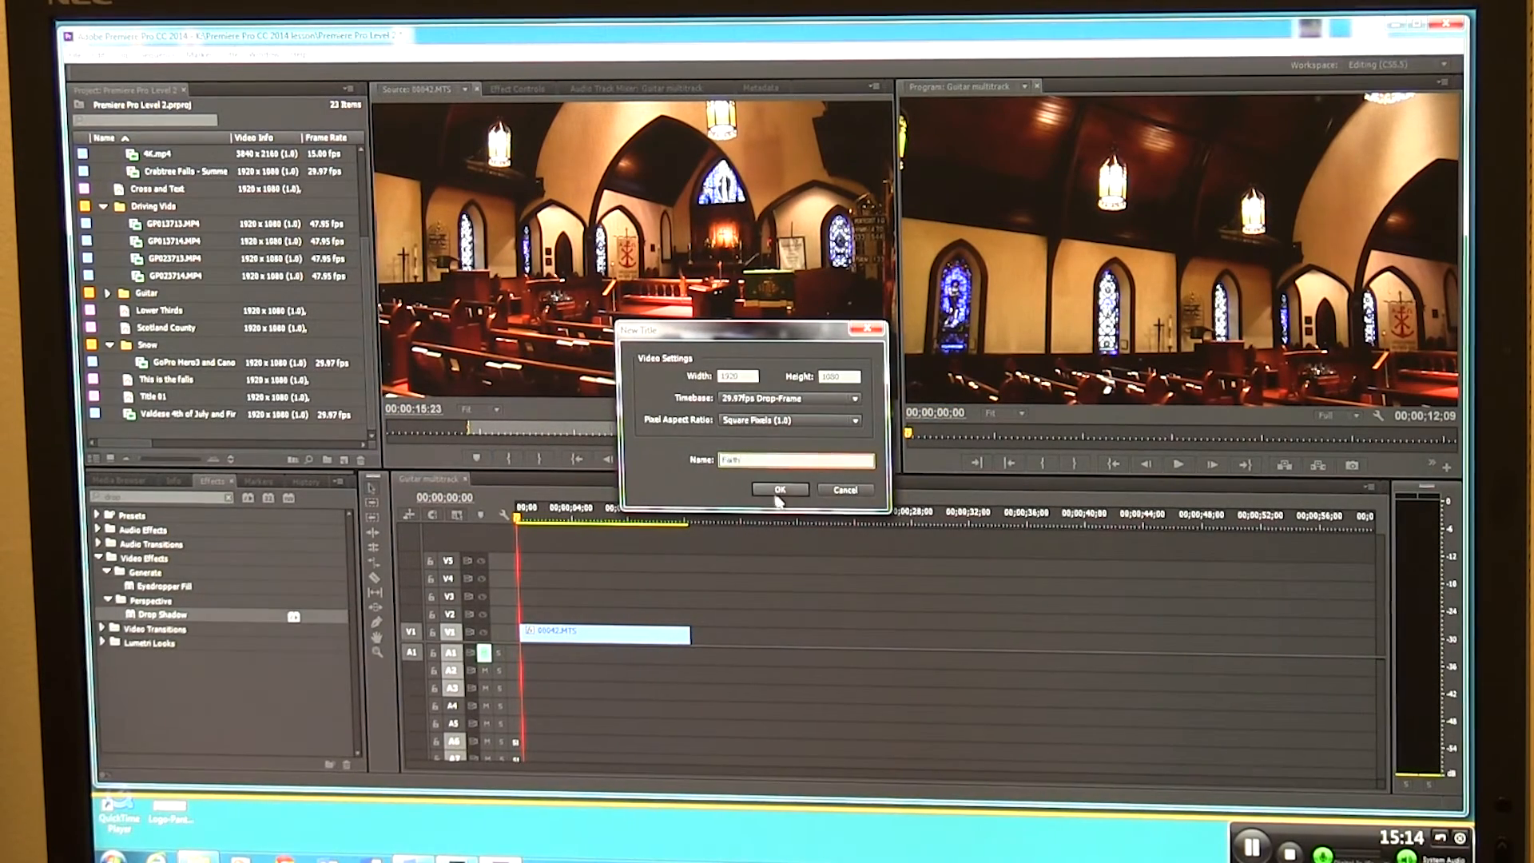
Step: Type 'Faith' in the new title and style it in bold Garamond with a shadow
left_click(780, 489)
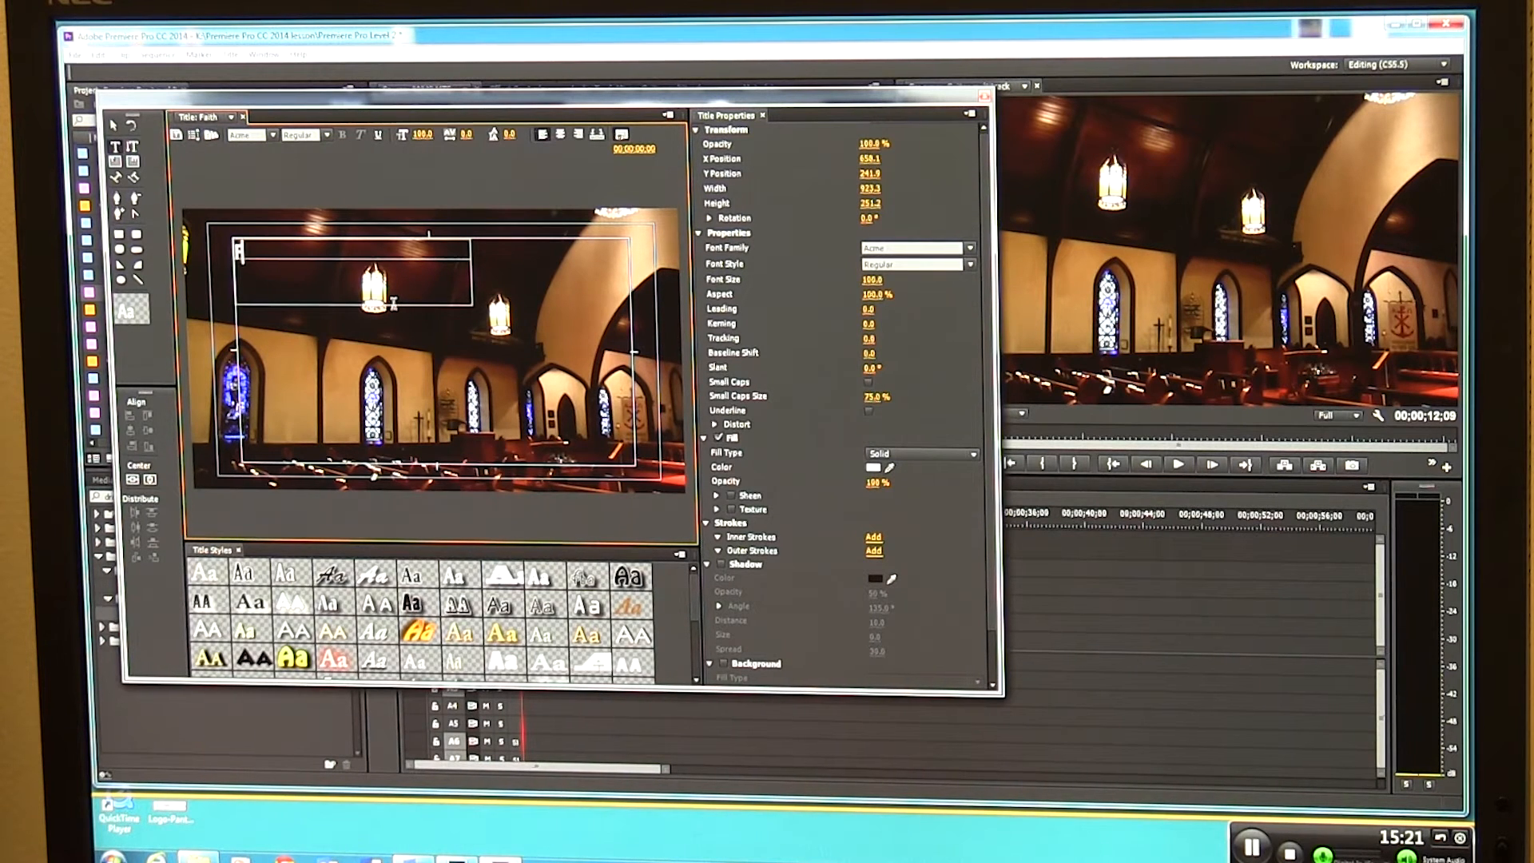
type("Faith")
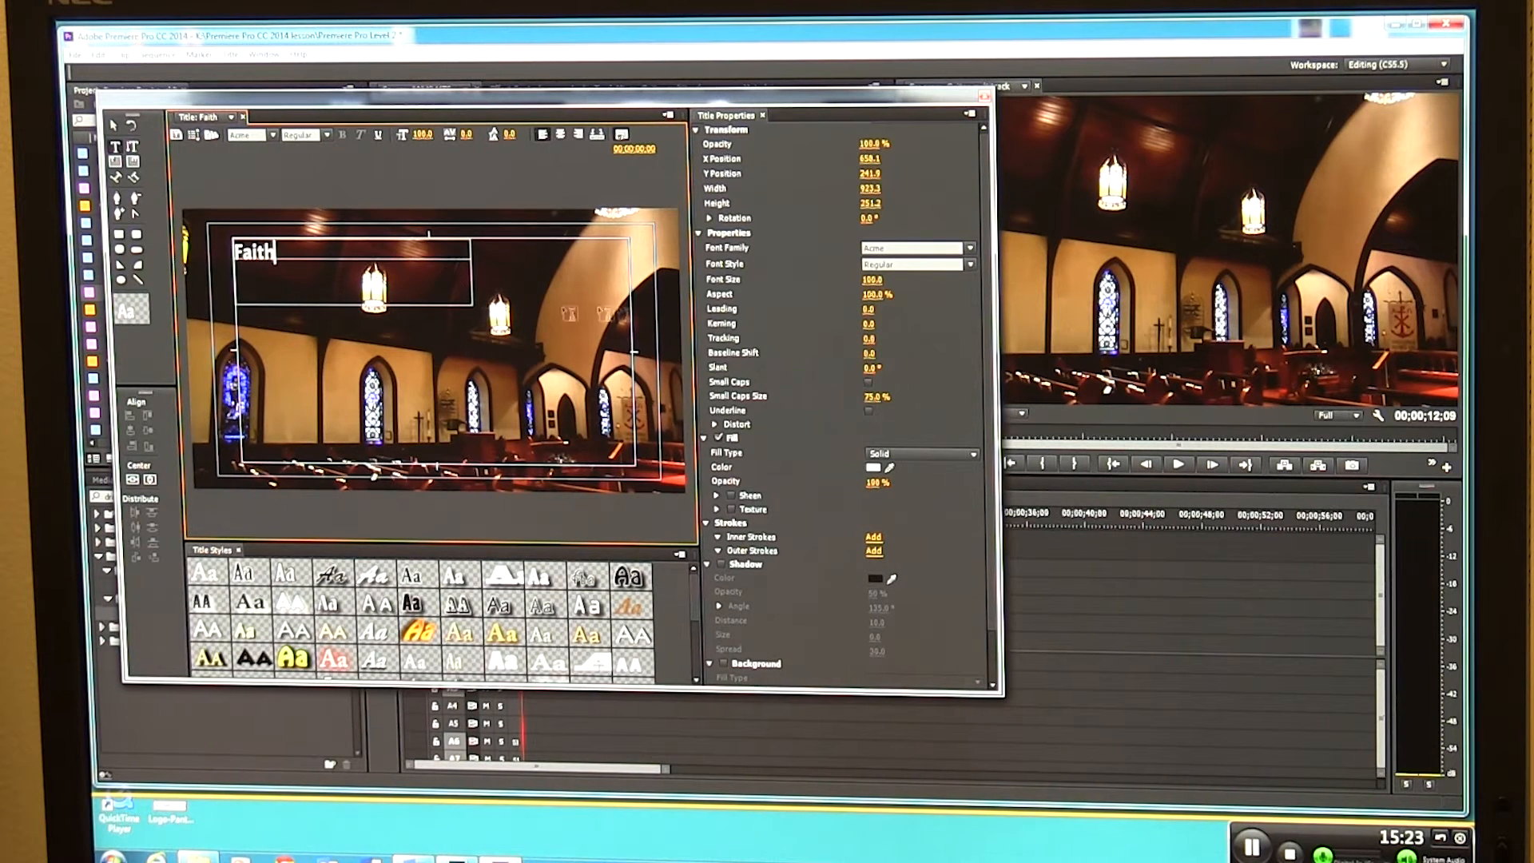
left_click(910, 247)
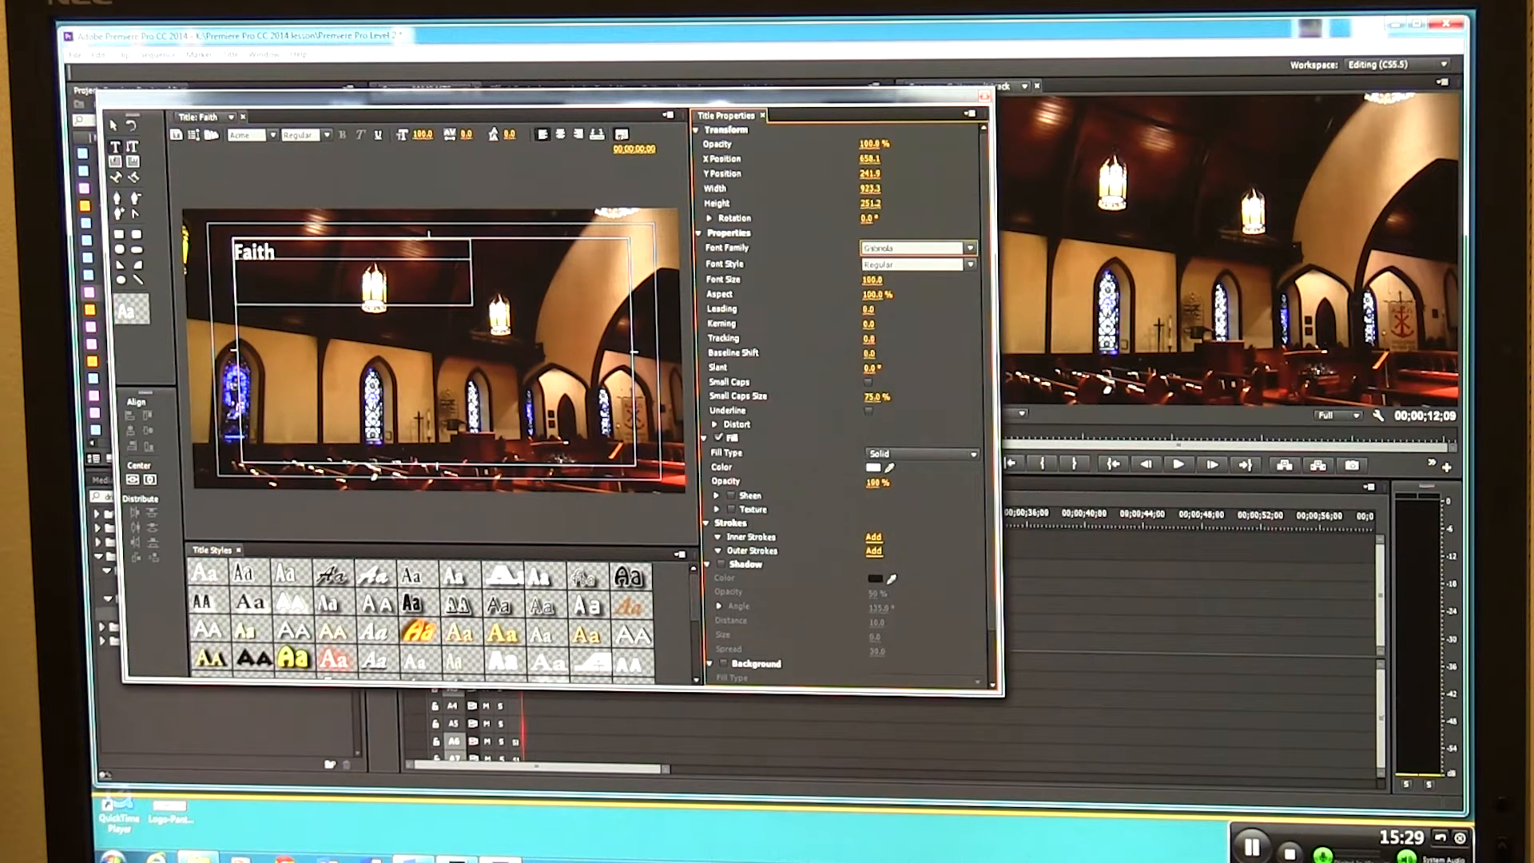
left_click(914, 248)
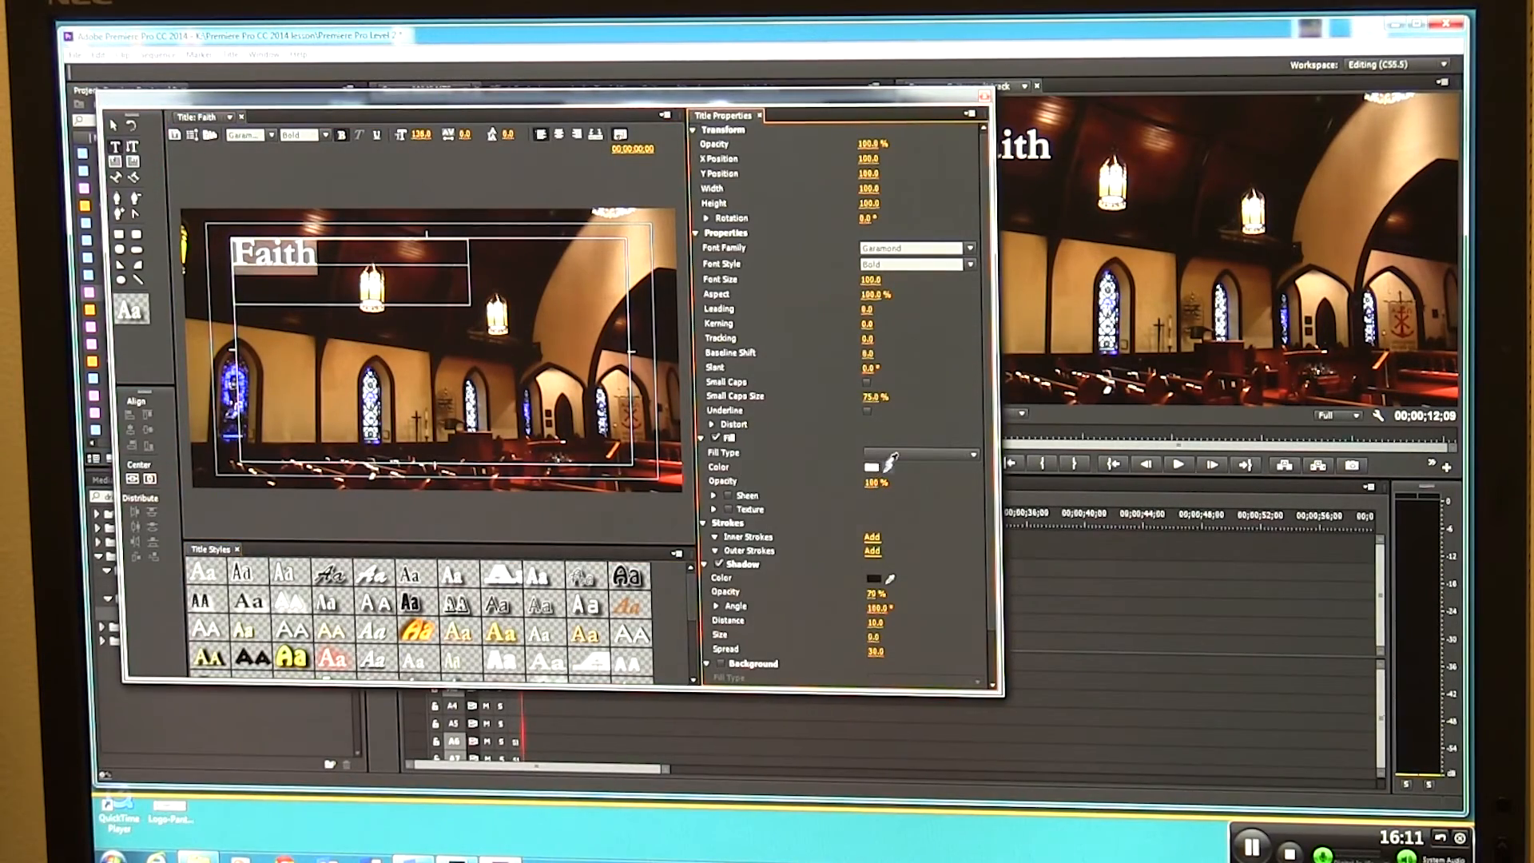
Step: Confirm white as the Faith text colour in the Color Picker
left_click(871, 467)
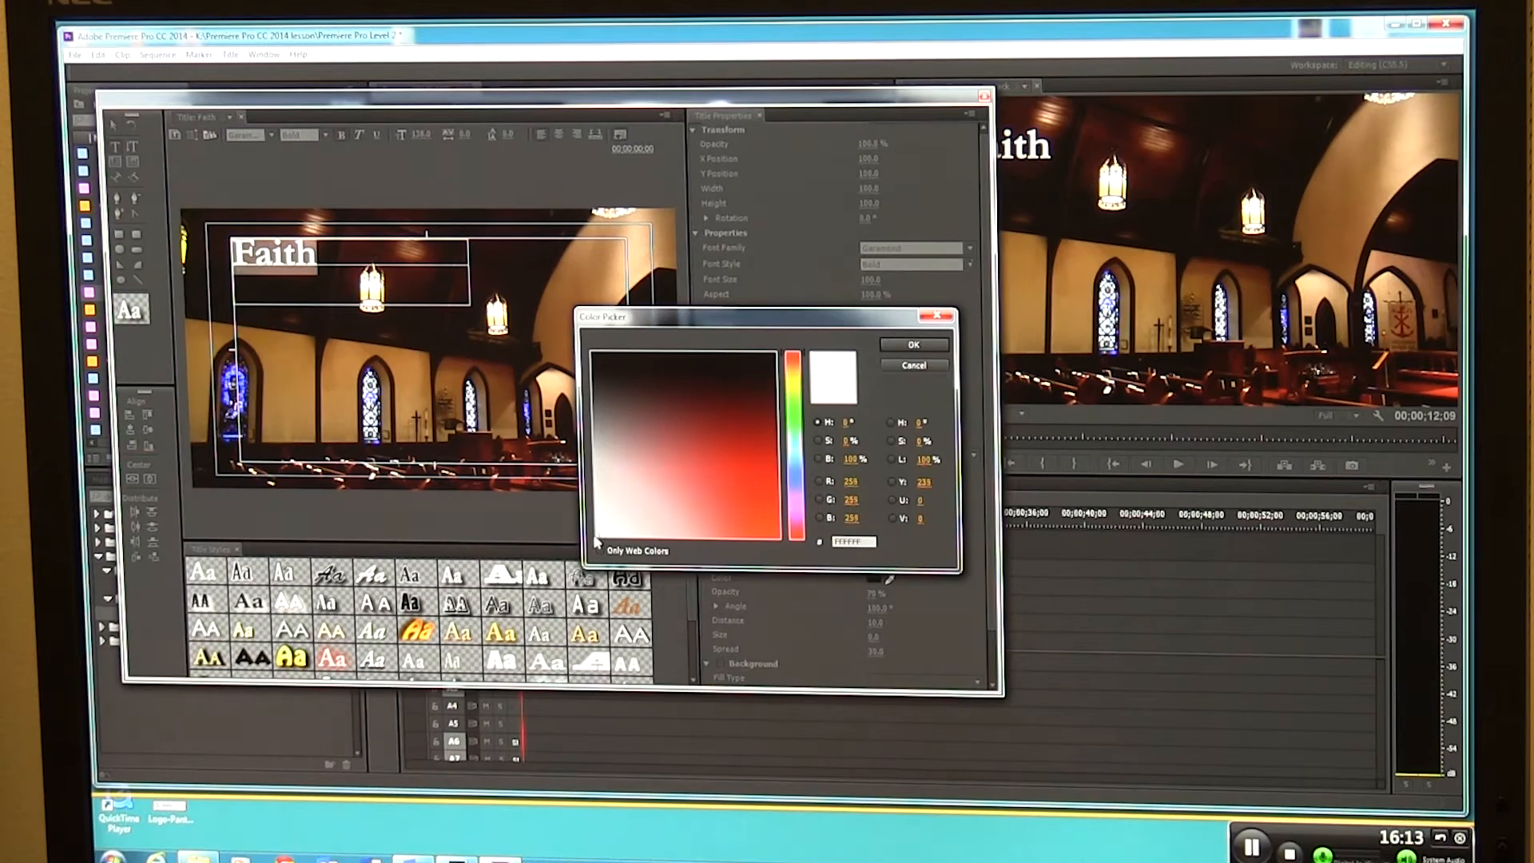
left_click(910, 343)
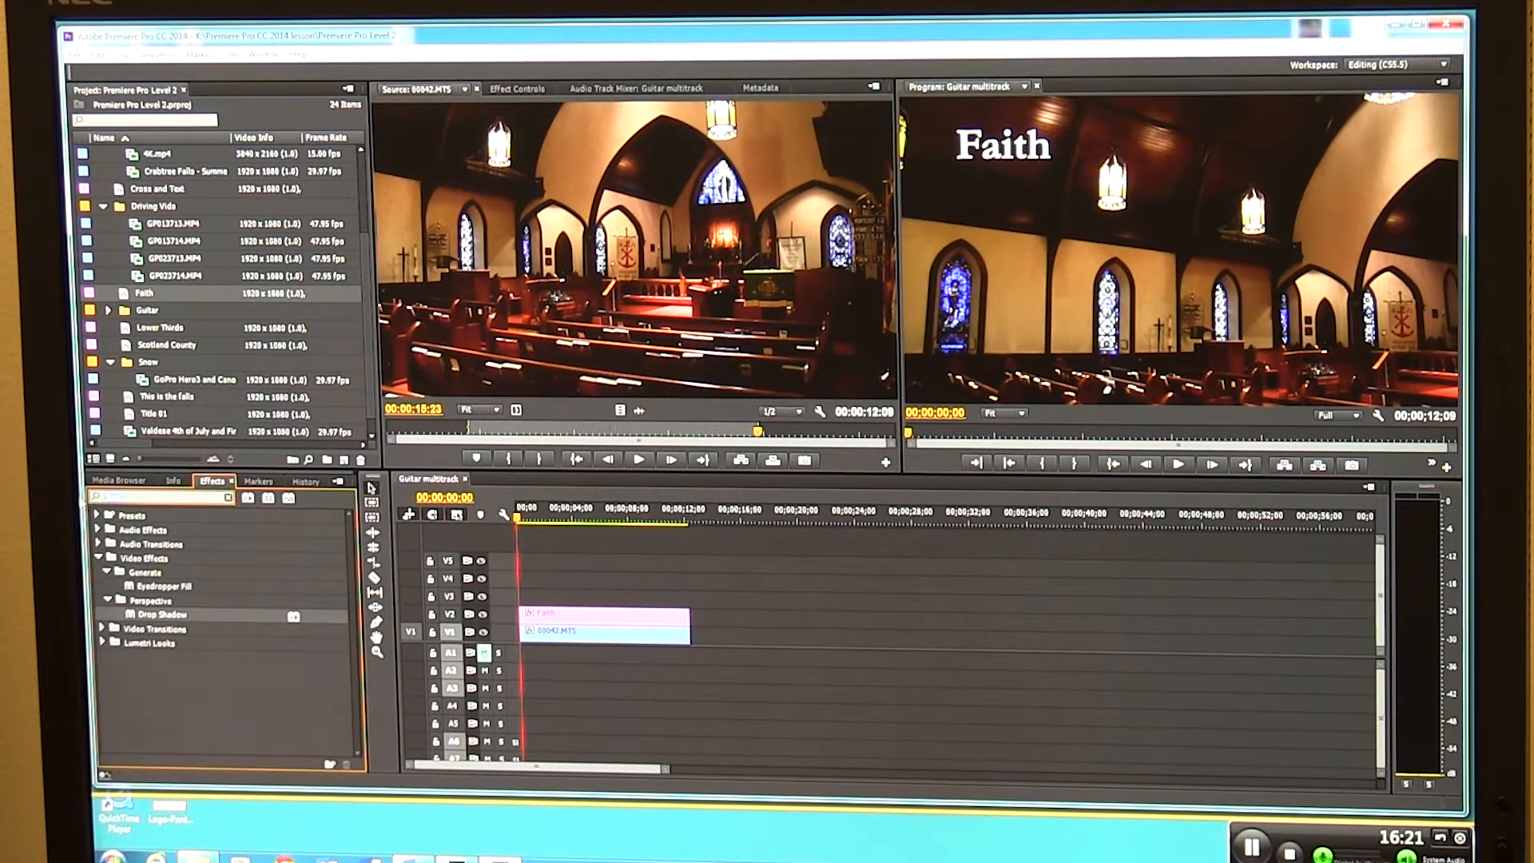
Step: Search the Effects panel for 'cros' to reveal Cross Dissolve
type("cros")
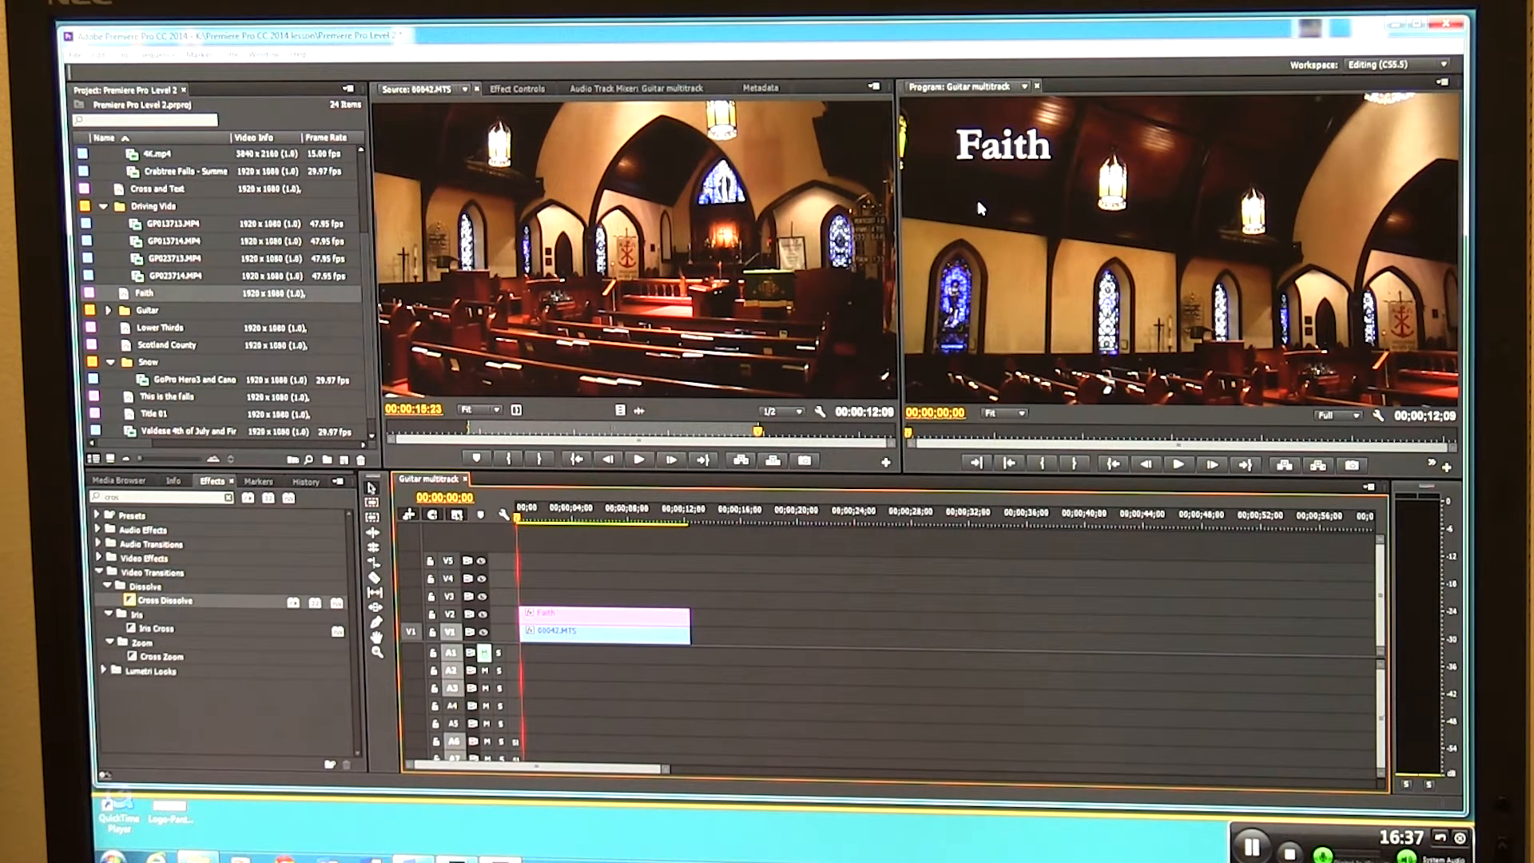
mouse_move(937, 206)
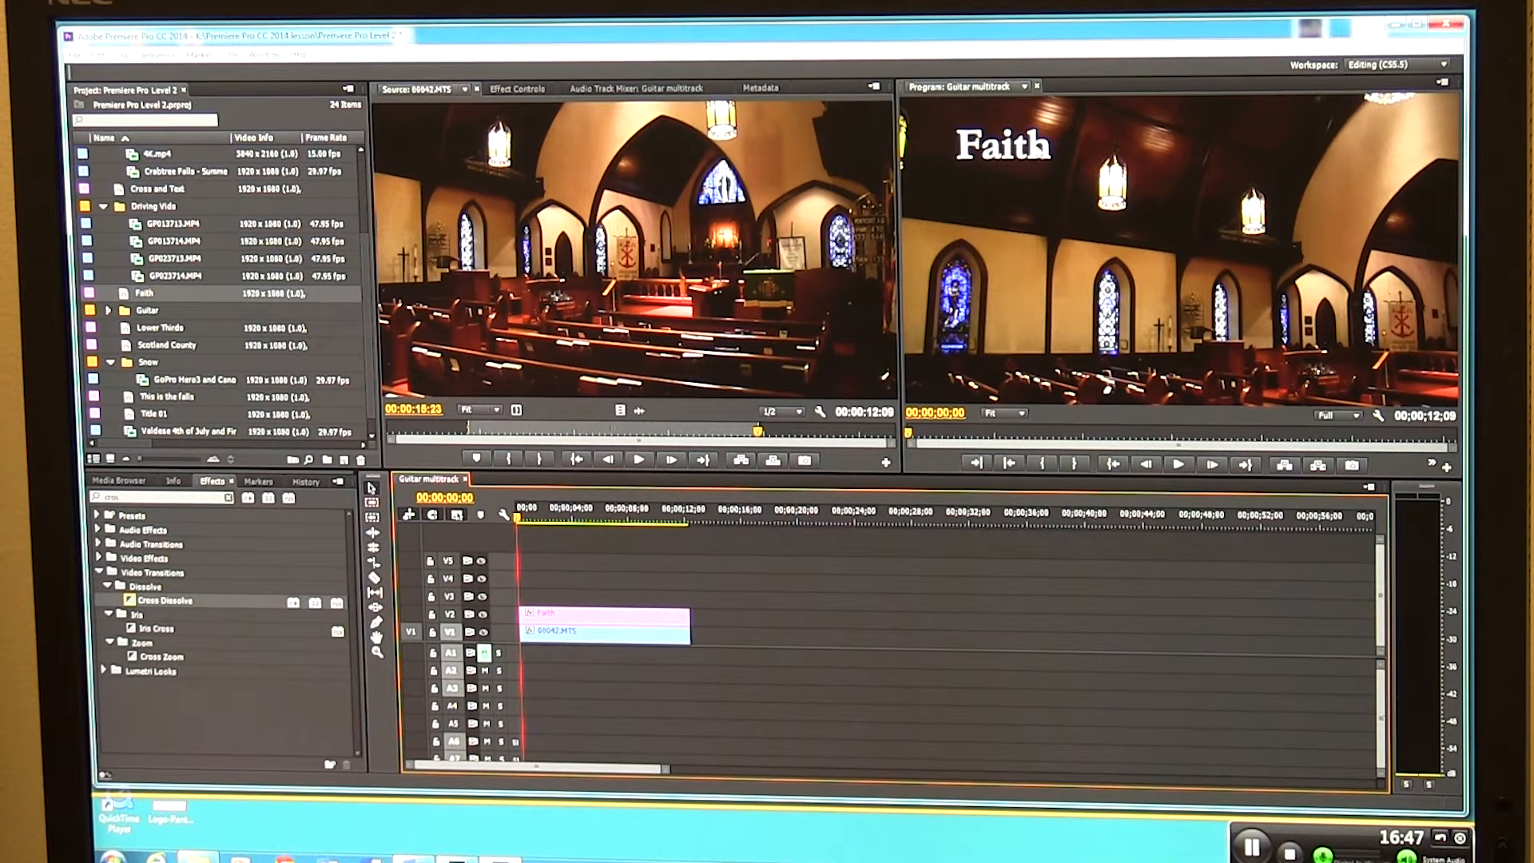
mouse_move(1307, 174)
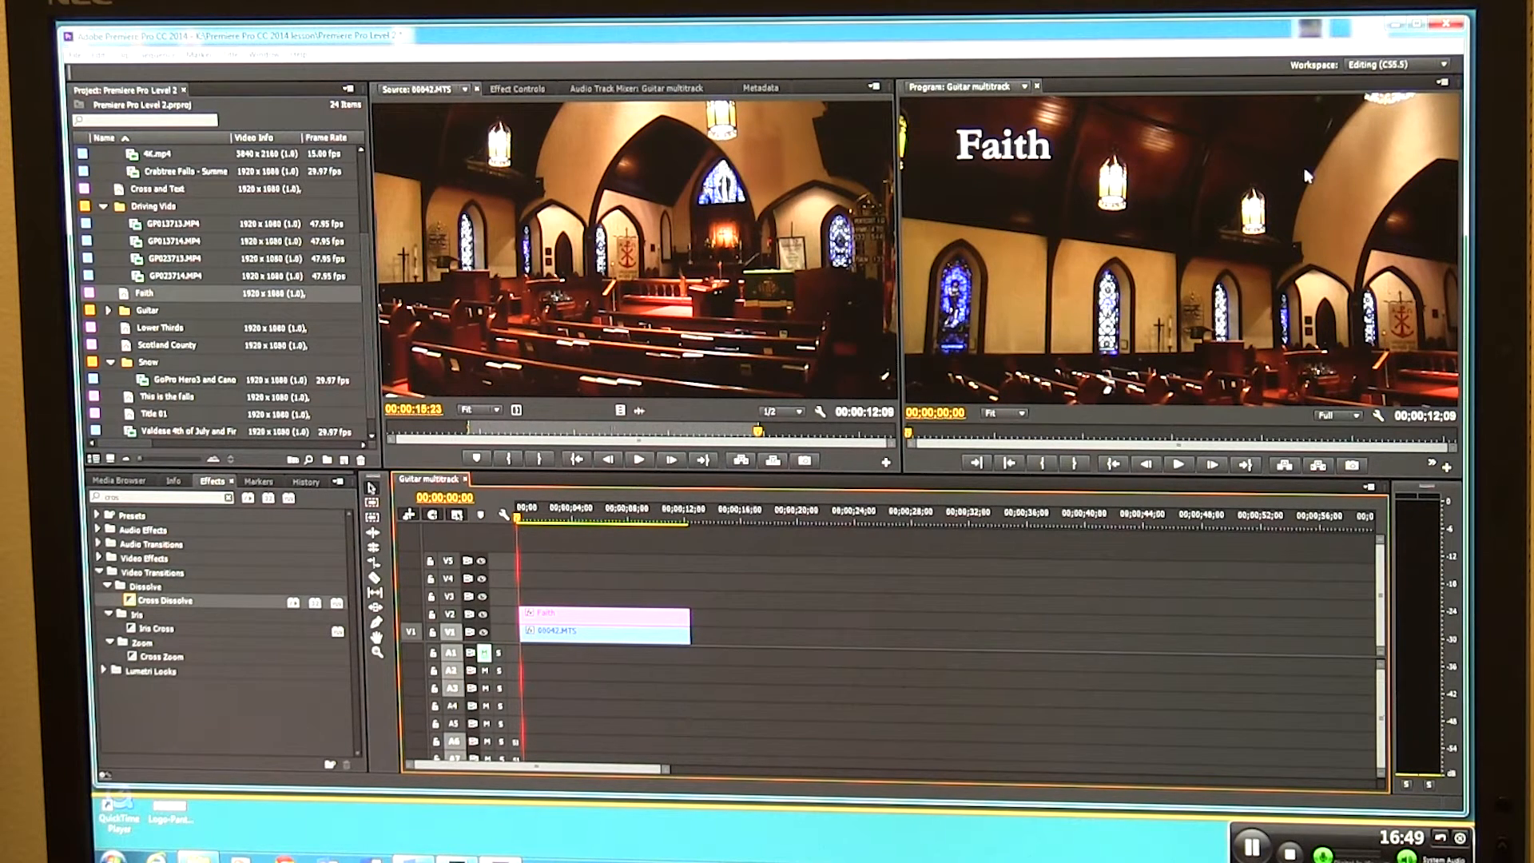
mouse_move(865, 563)
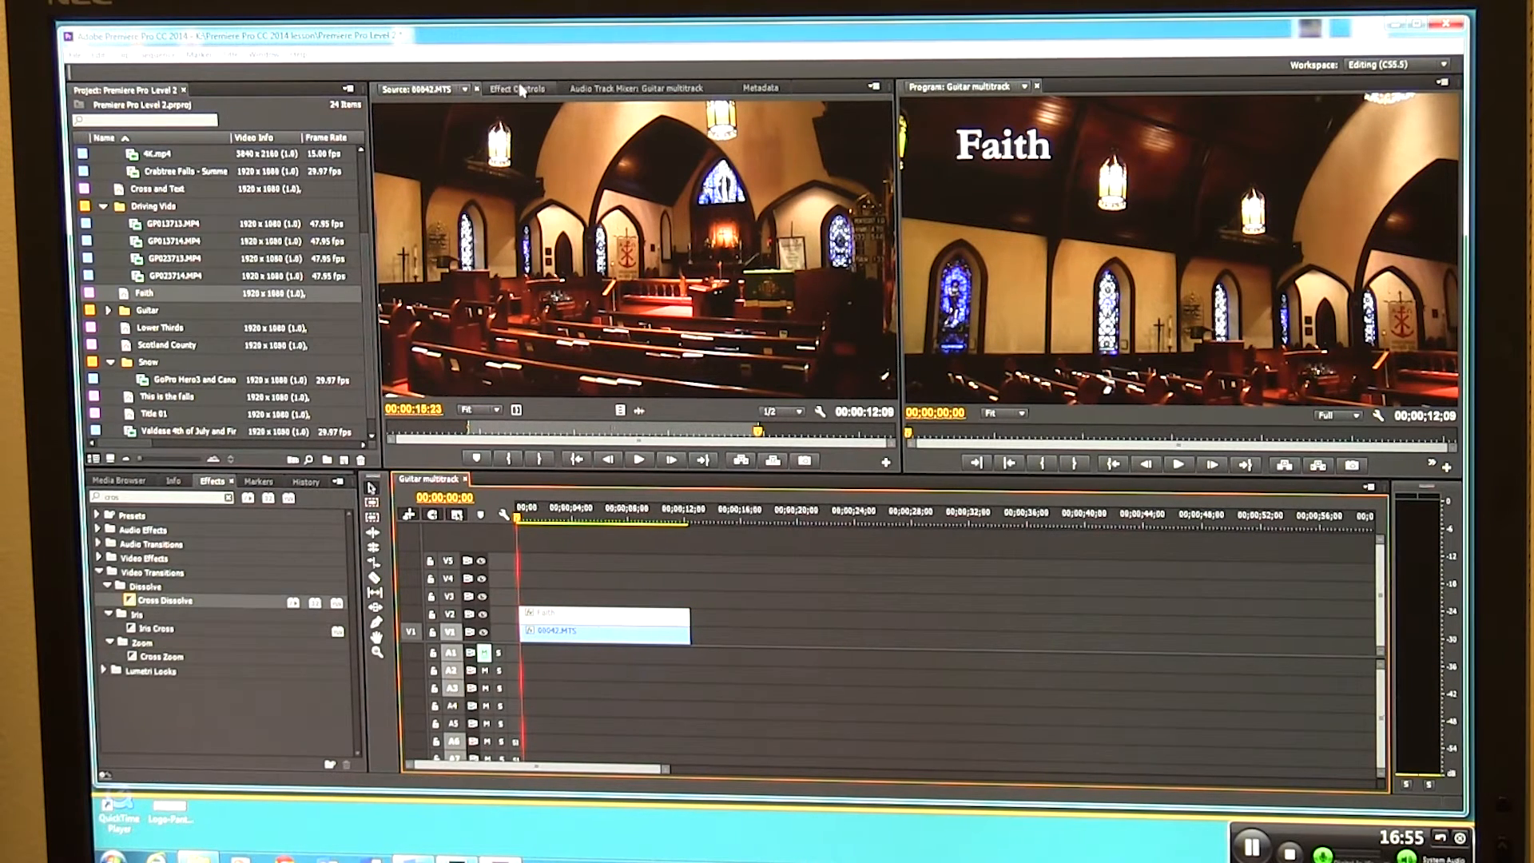
Step: Show the Faith title's Effect Controls with Motion and Opacity expanded
left_click(519, 88)
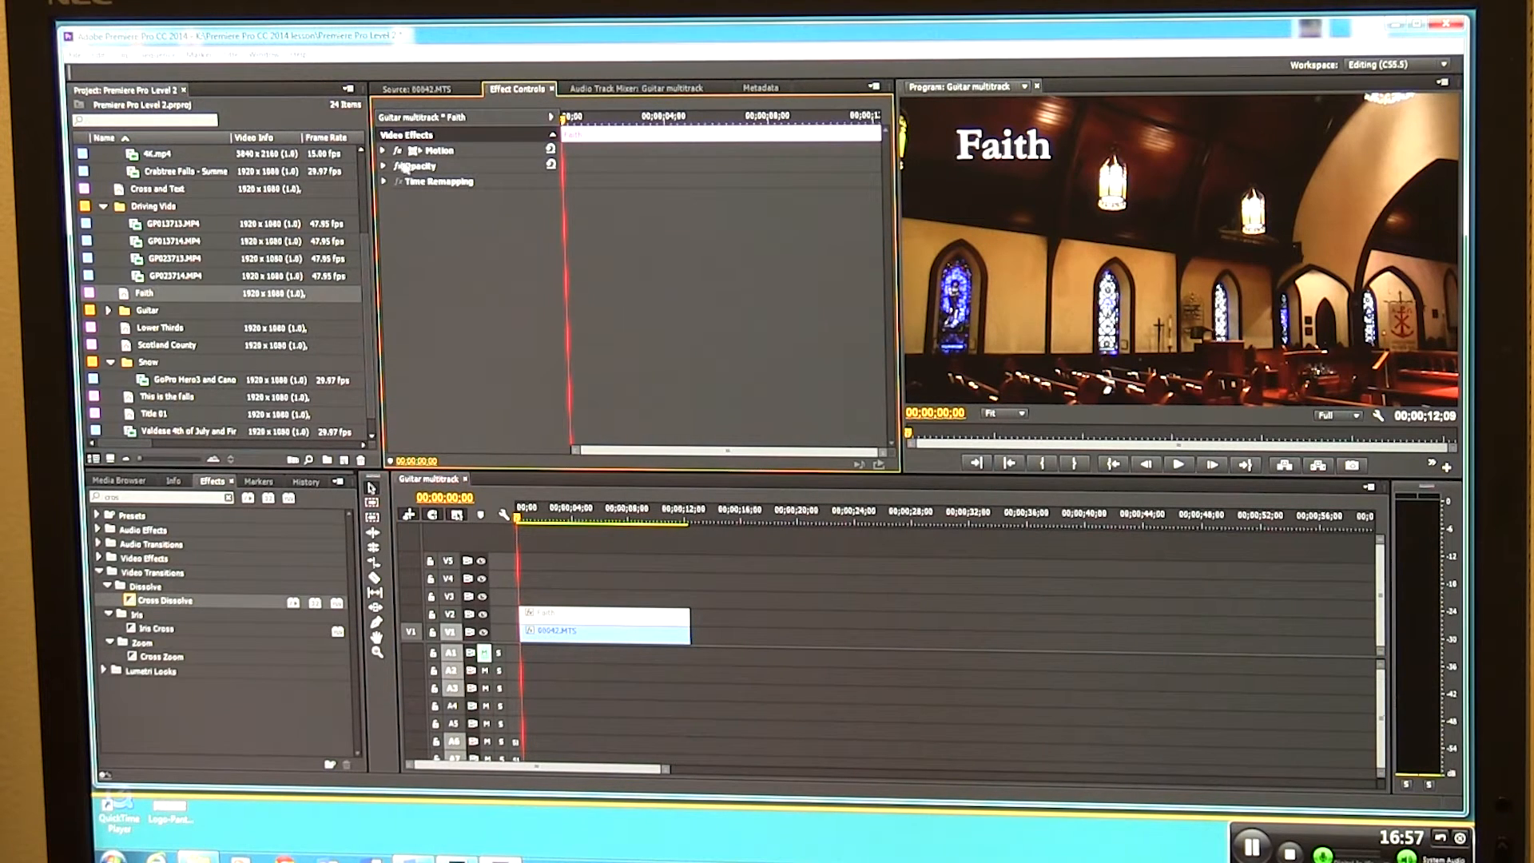
left_click(382, 149)
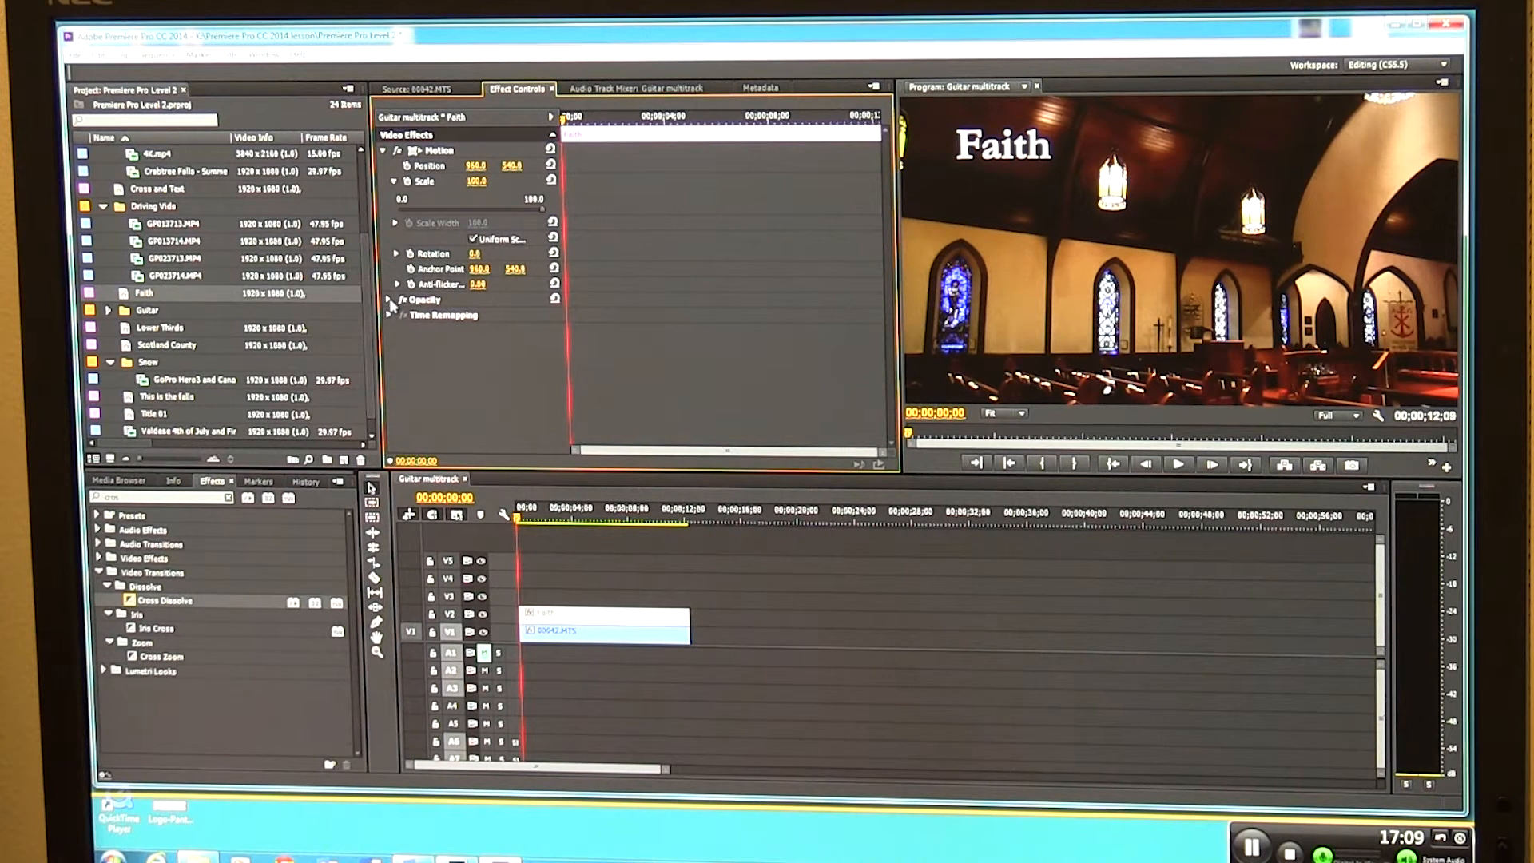
left_click(398, 299)
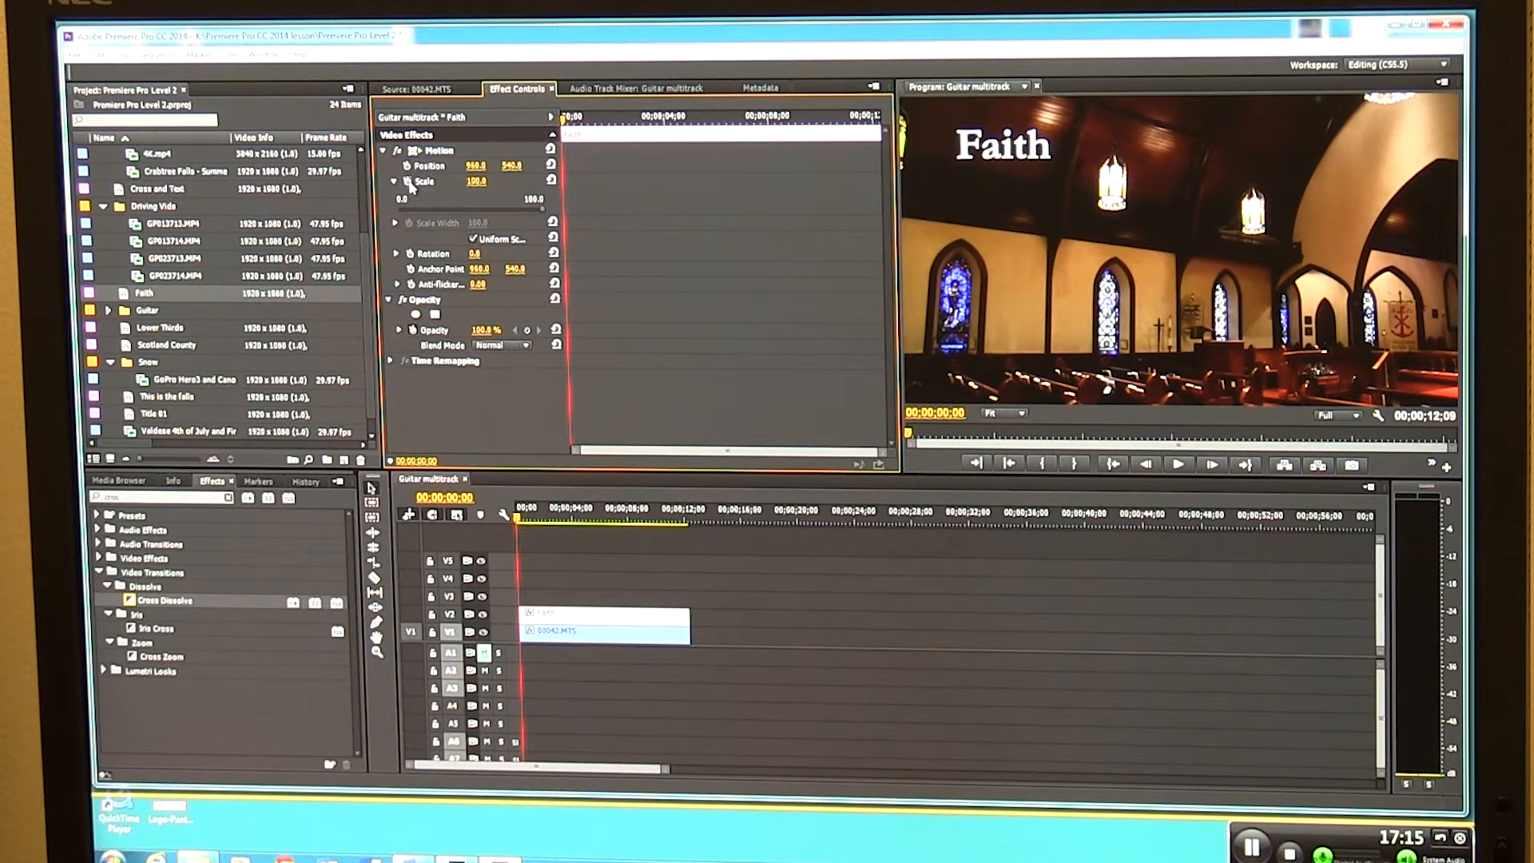
left_click(423, 182)
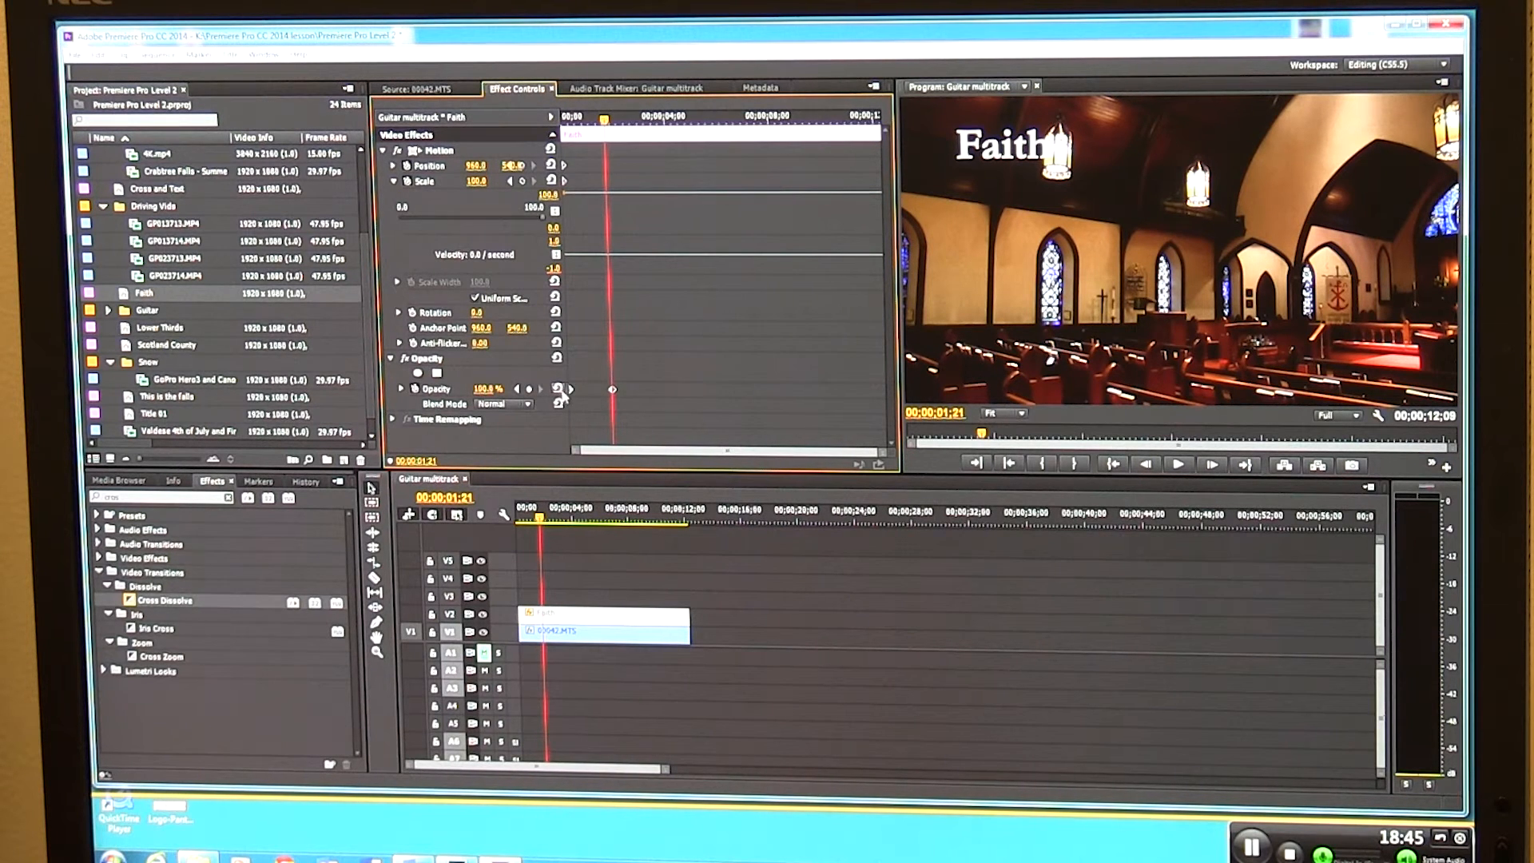
mouse_move(614, 396)
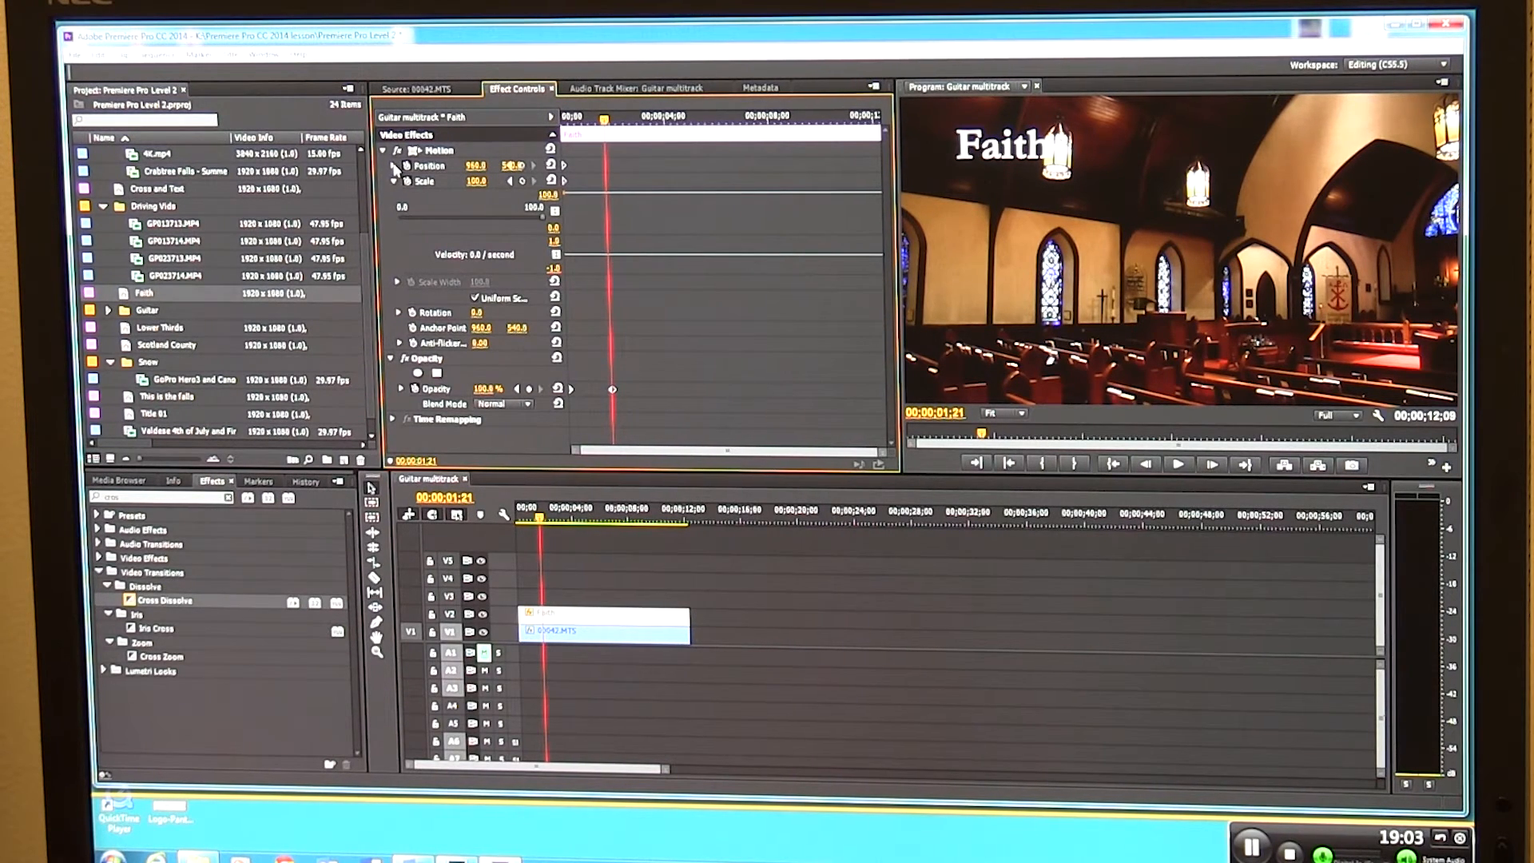
mouse_move(501, 181)
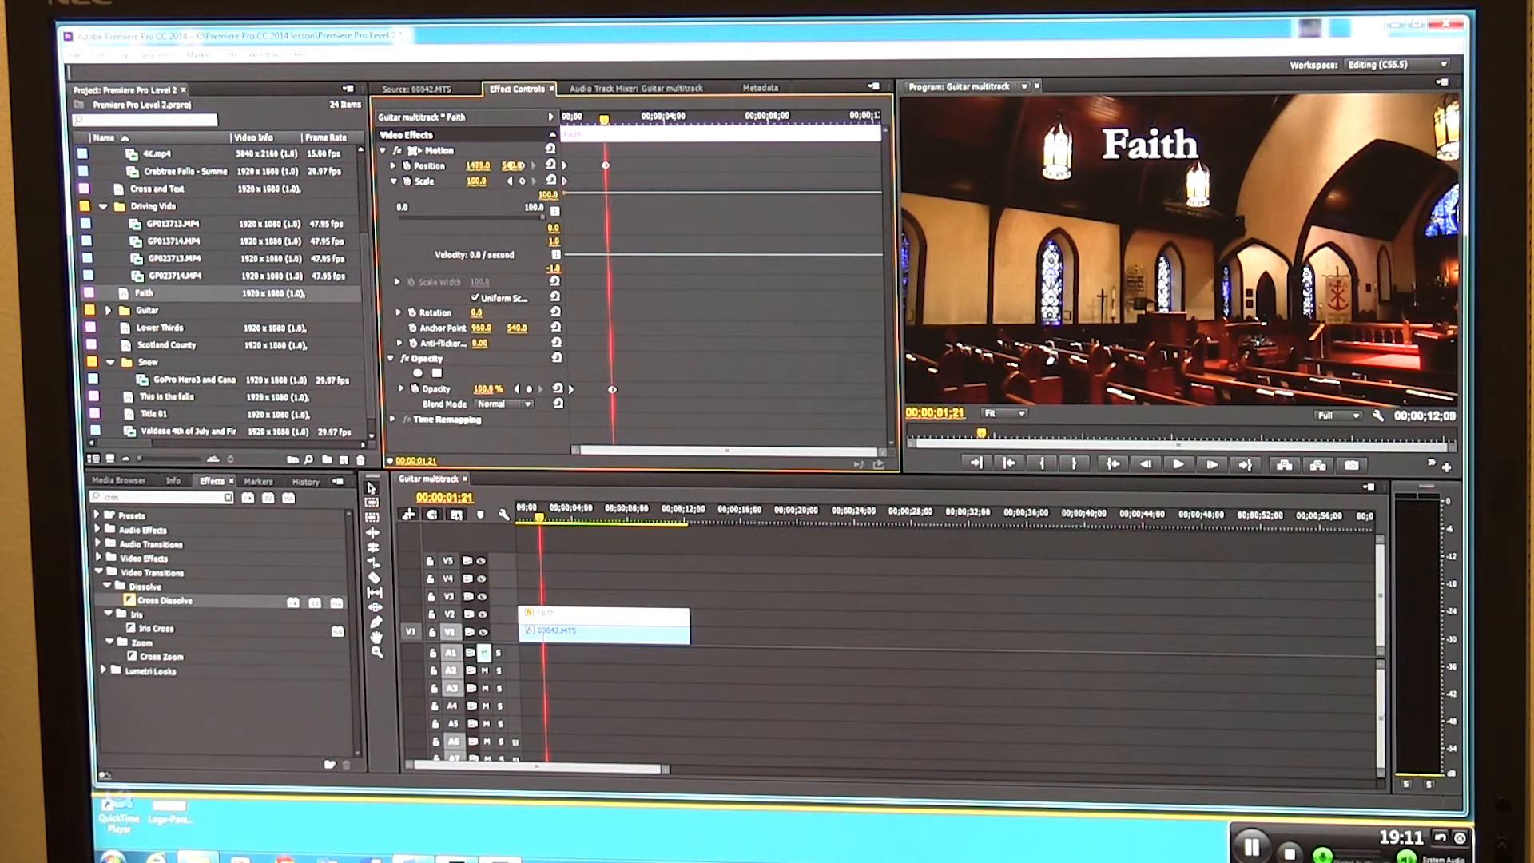
Step: Scrub Position X up to about 1453 to slide Faith right
left_click_drag(479, 165, 498, 166)
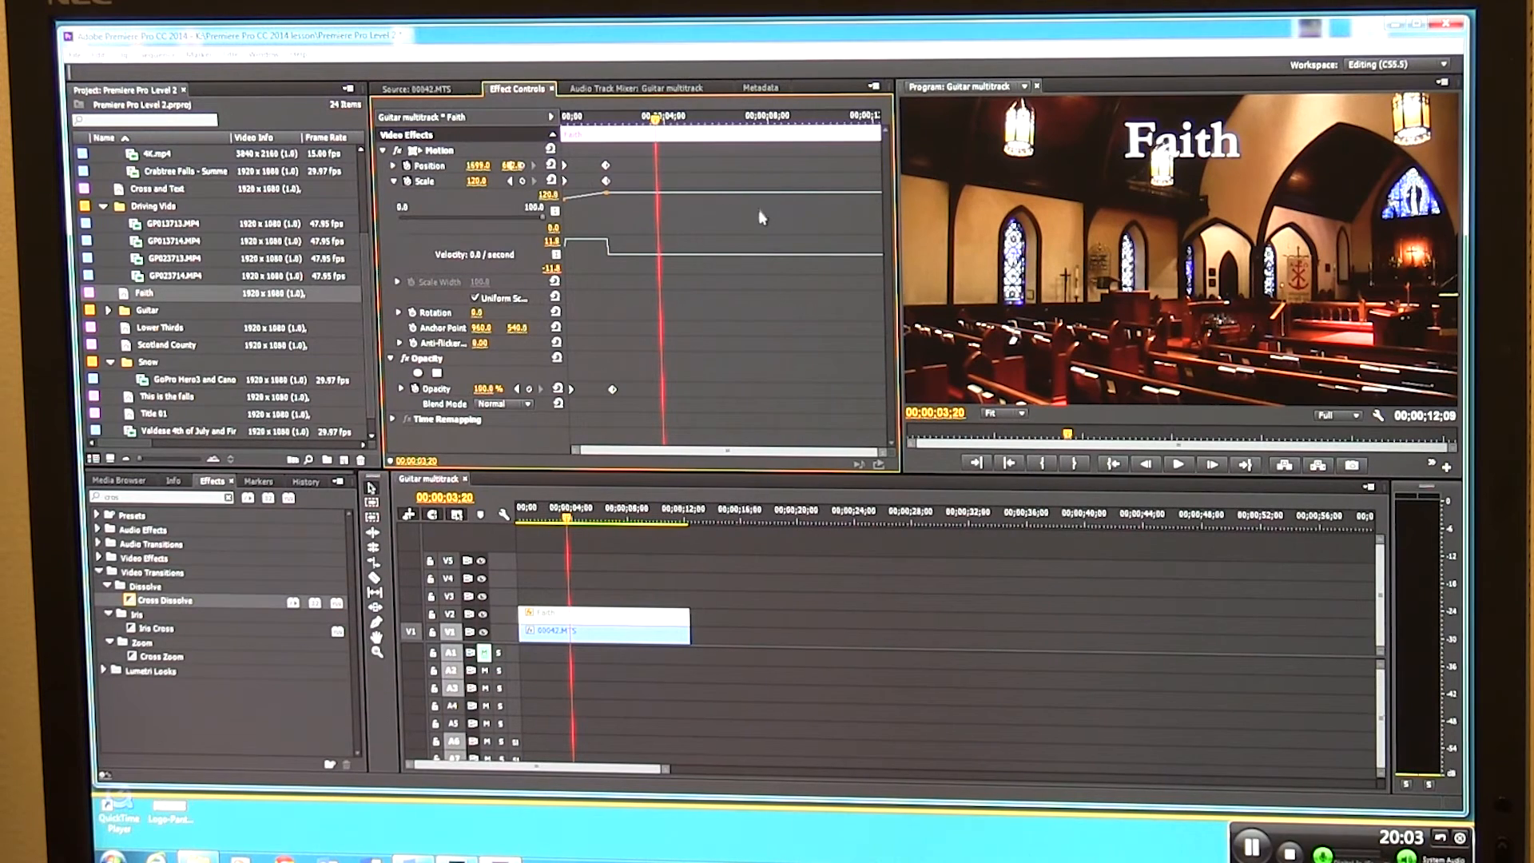
mouse_move(913, 163)
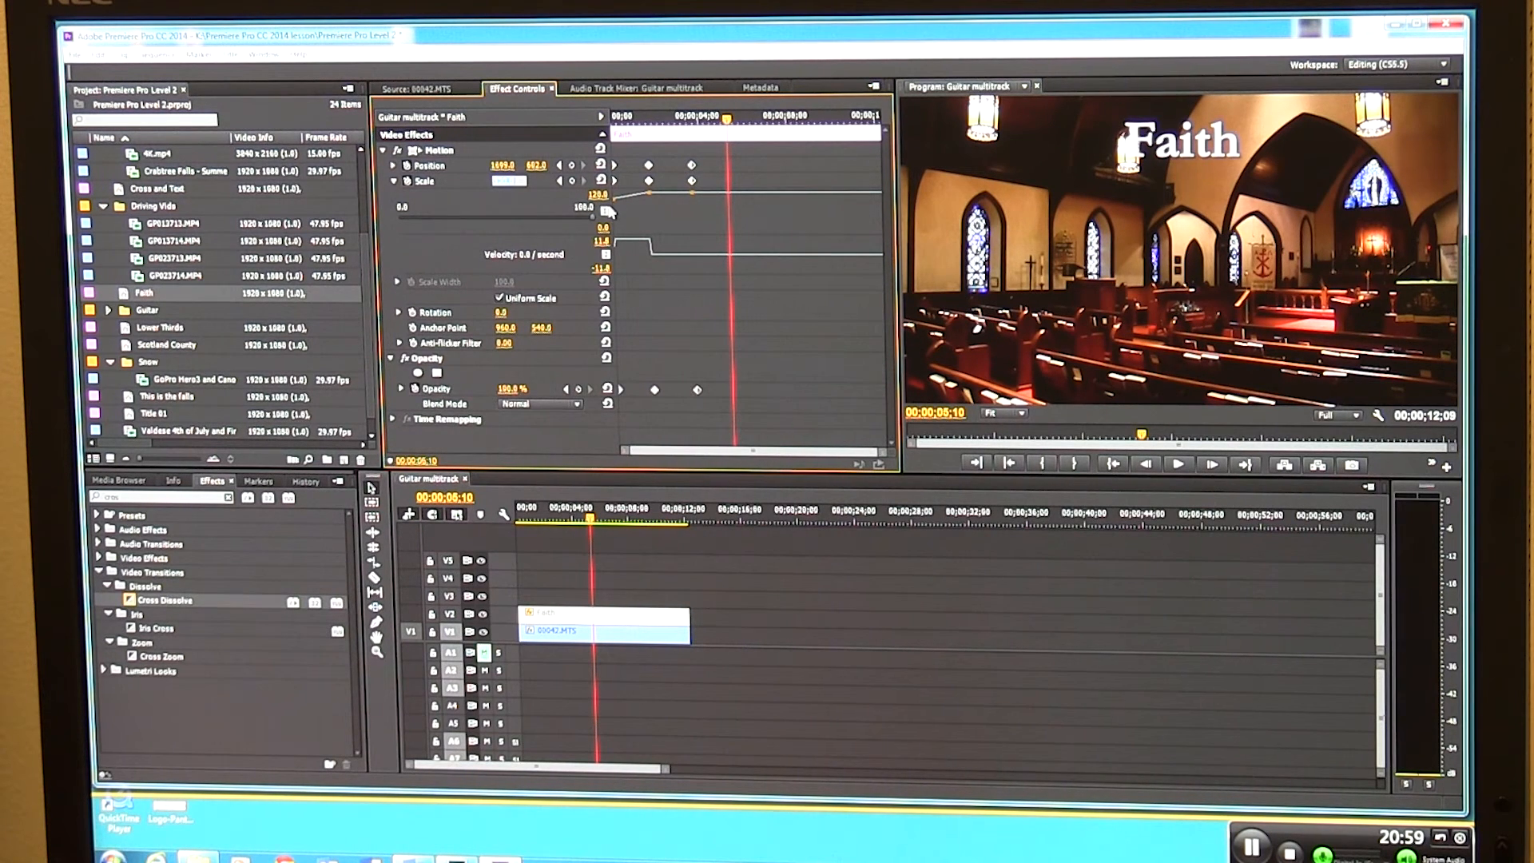
Step: Apply 160% Scale to the Faith title at 00:00:06:10
left_click(506, 181)
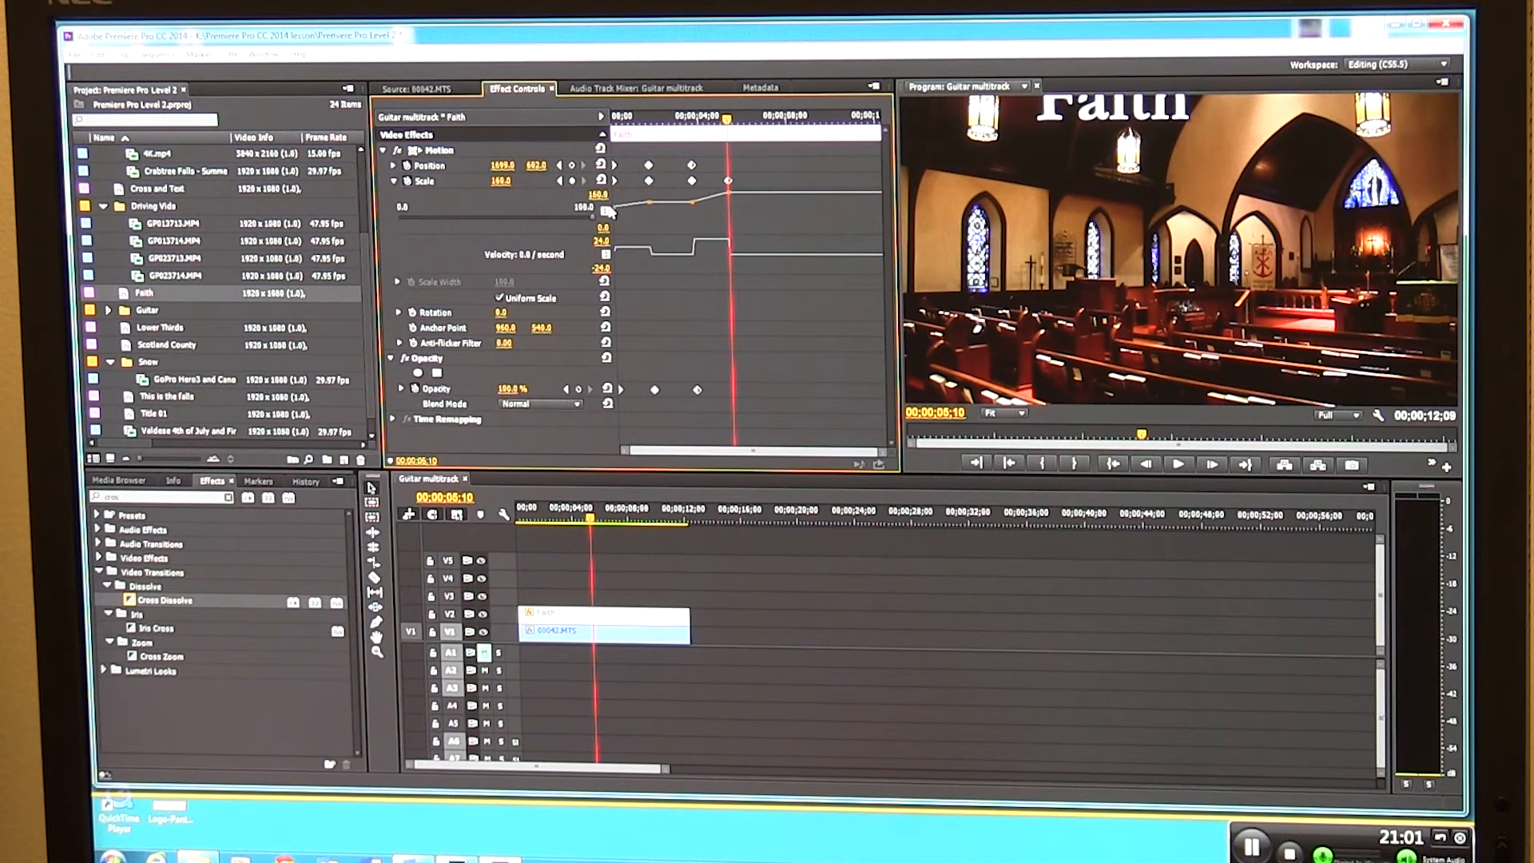